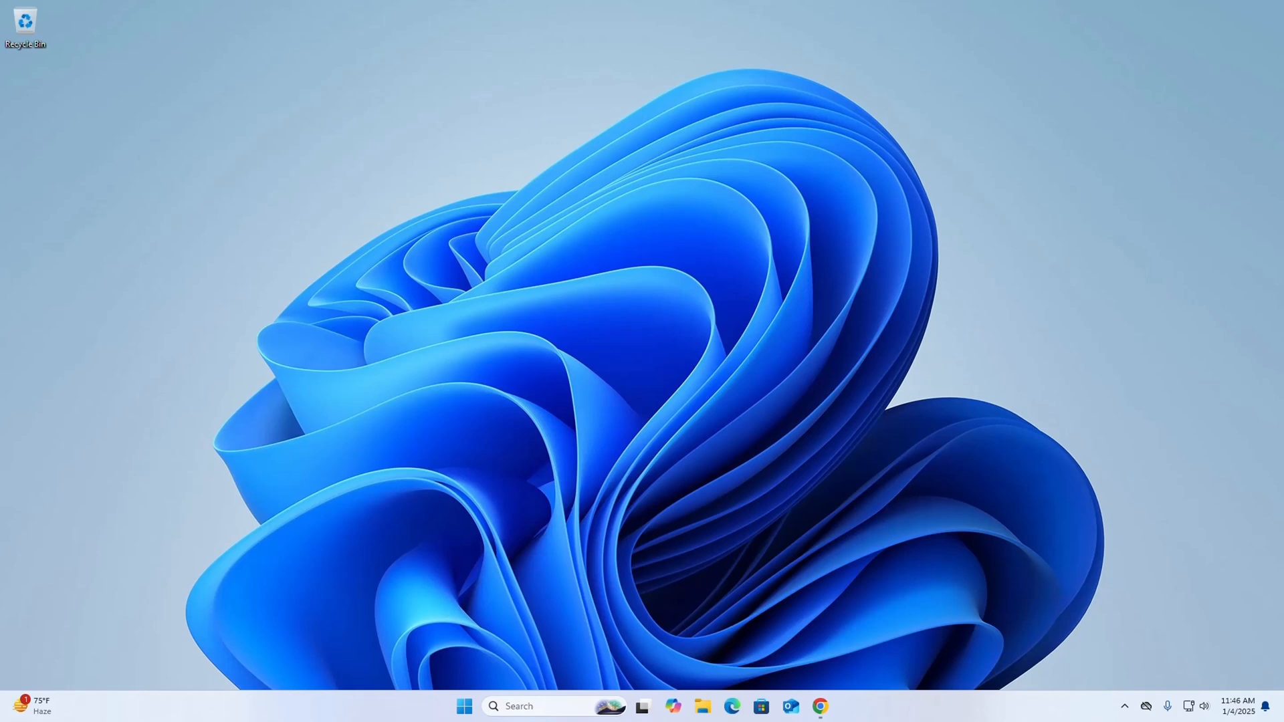
{"action": "mouse_move", "coordinate": [731, 295]}
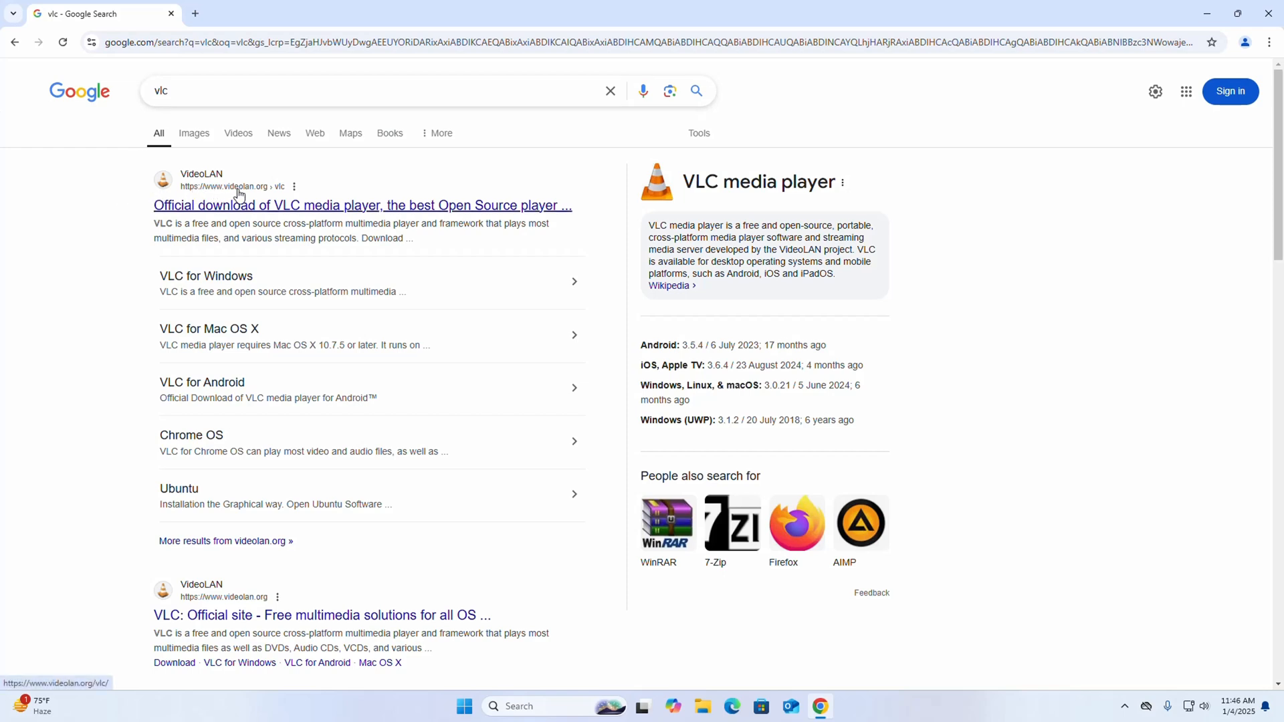
Step: Reach the VLC for Windows download page from the official VideoLAN search result
{"action": "left_click", "coordinate": [363, 206]}
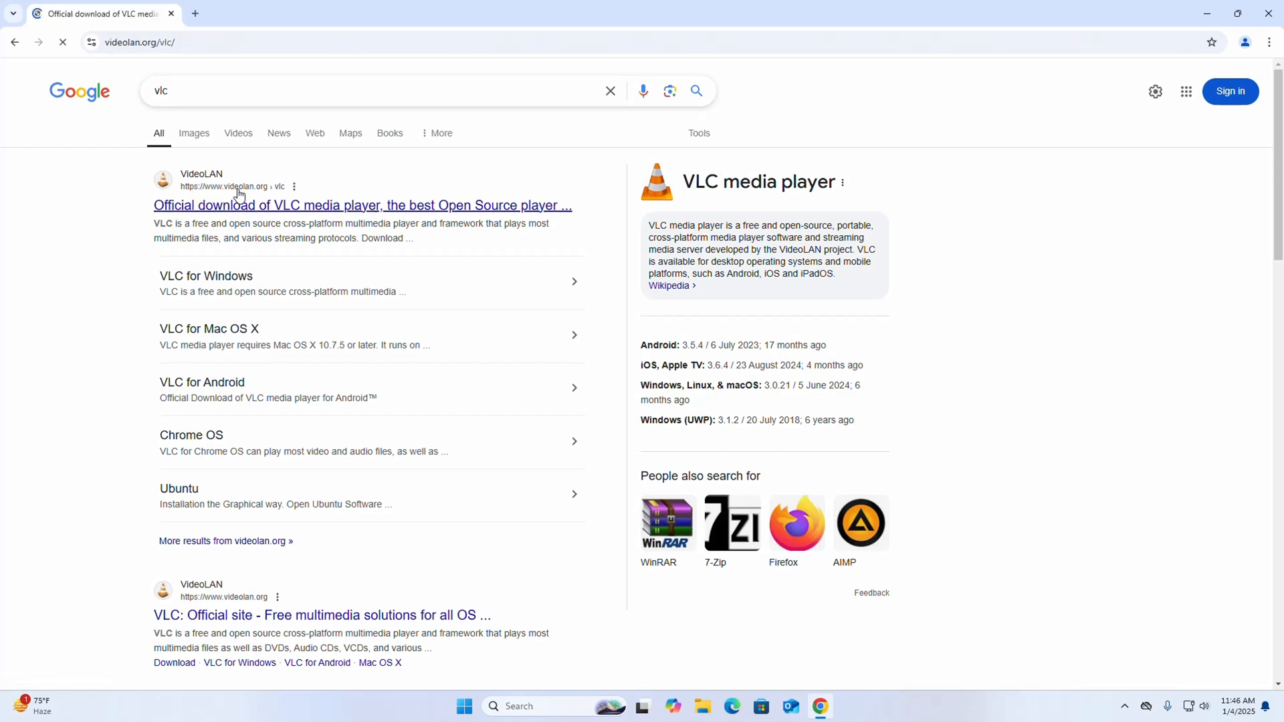
{"action": "left_click", "coordinate": [360, 206]}
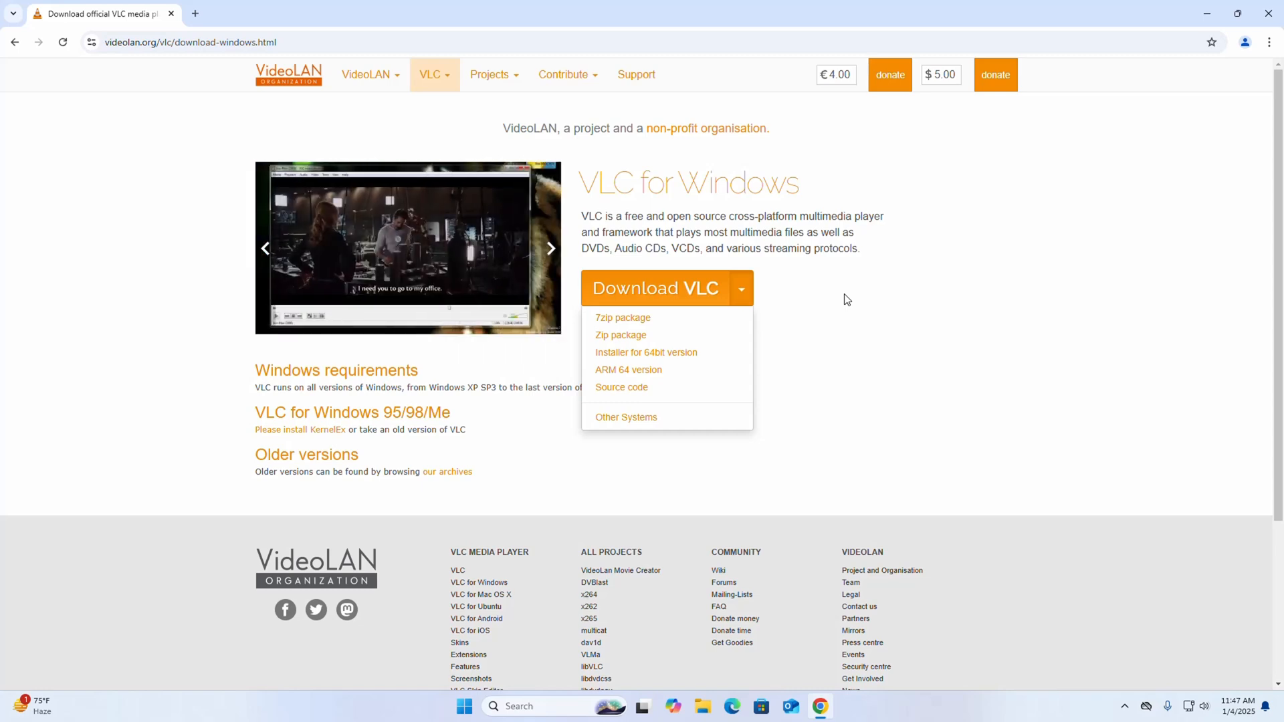
{"action": "mouse_move", "coordinate": [646, 352]}
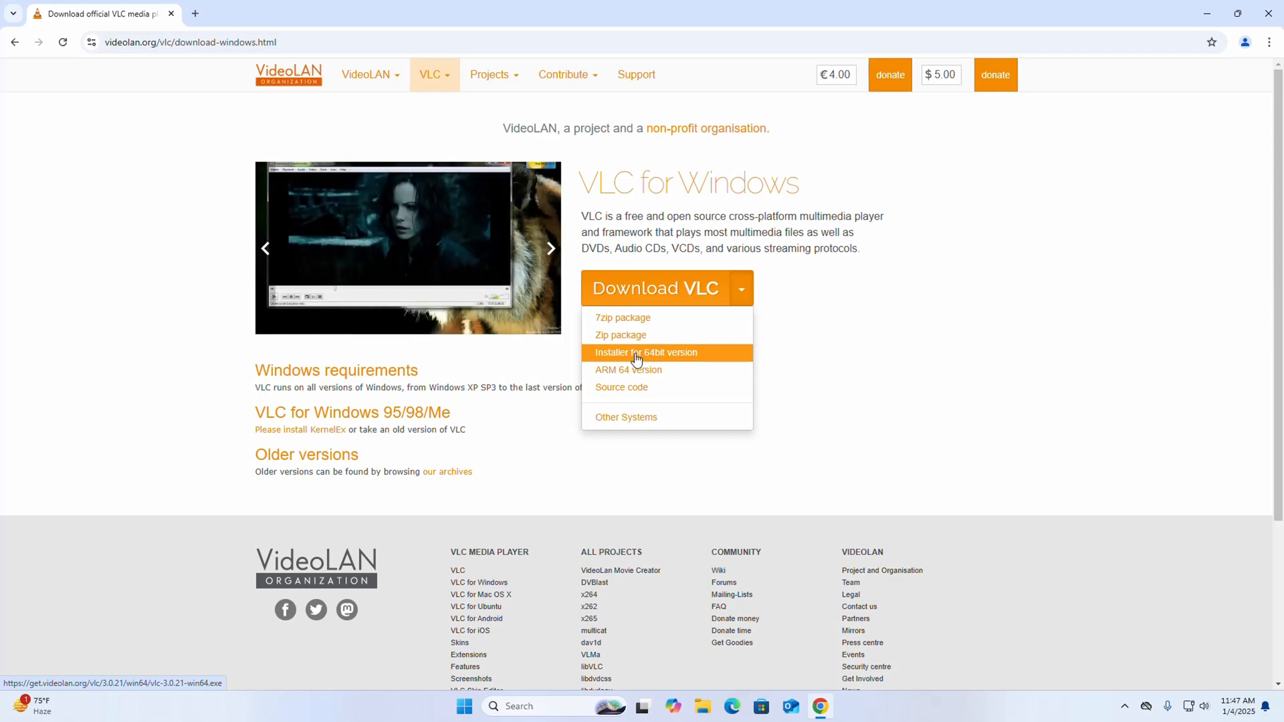
Step: Start the download of the VLC 3.0.21 64-bit Windows installer
{"action": "left_click", "coordinate": [646, 352]}
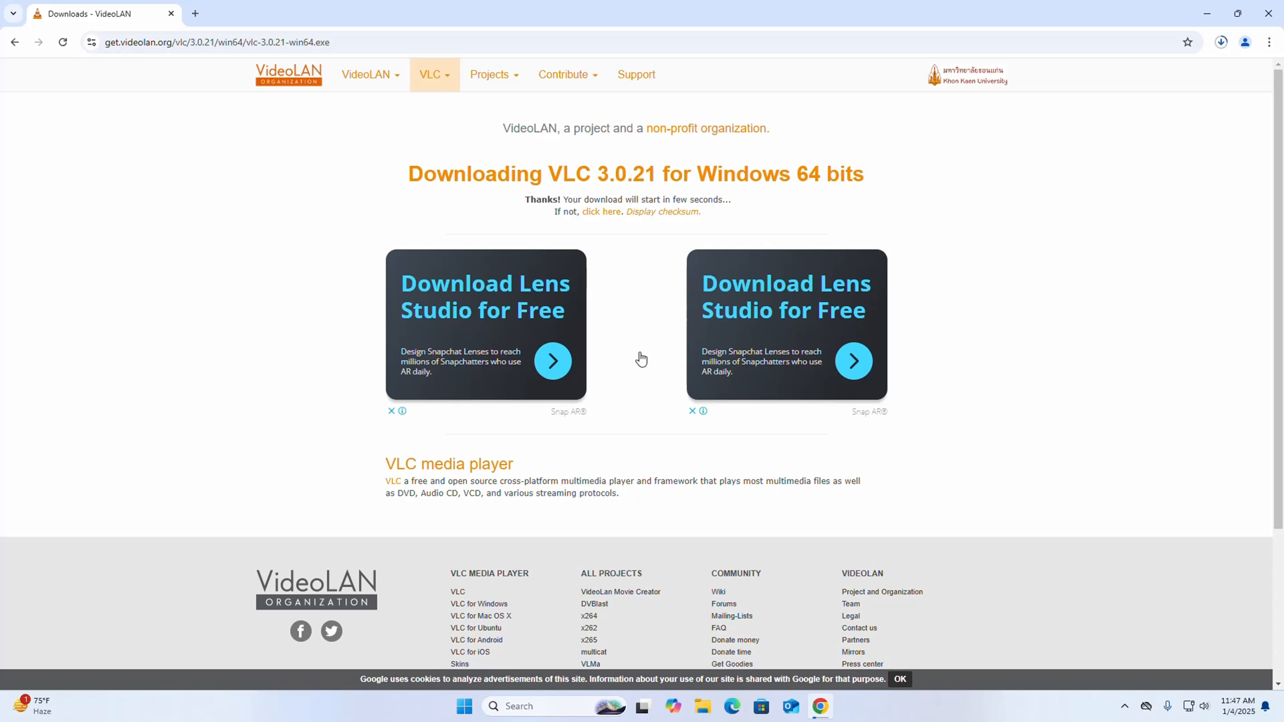
{"action": "mouse_move", "coordinate": [1120, 158]}
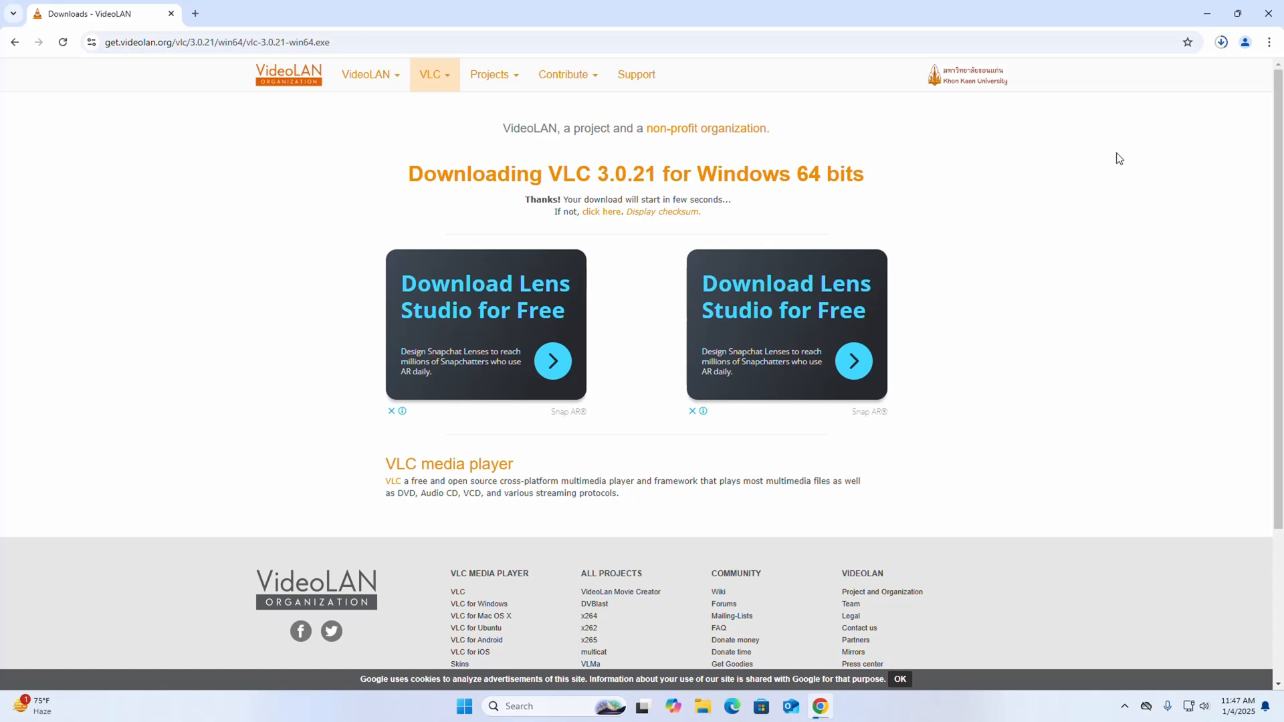
{"action": "mouse_move", "coordinate": [1133, 194]}
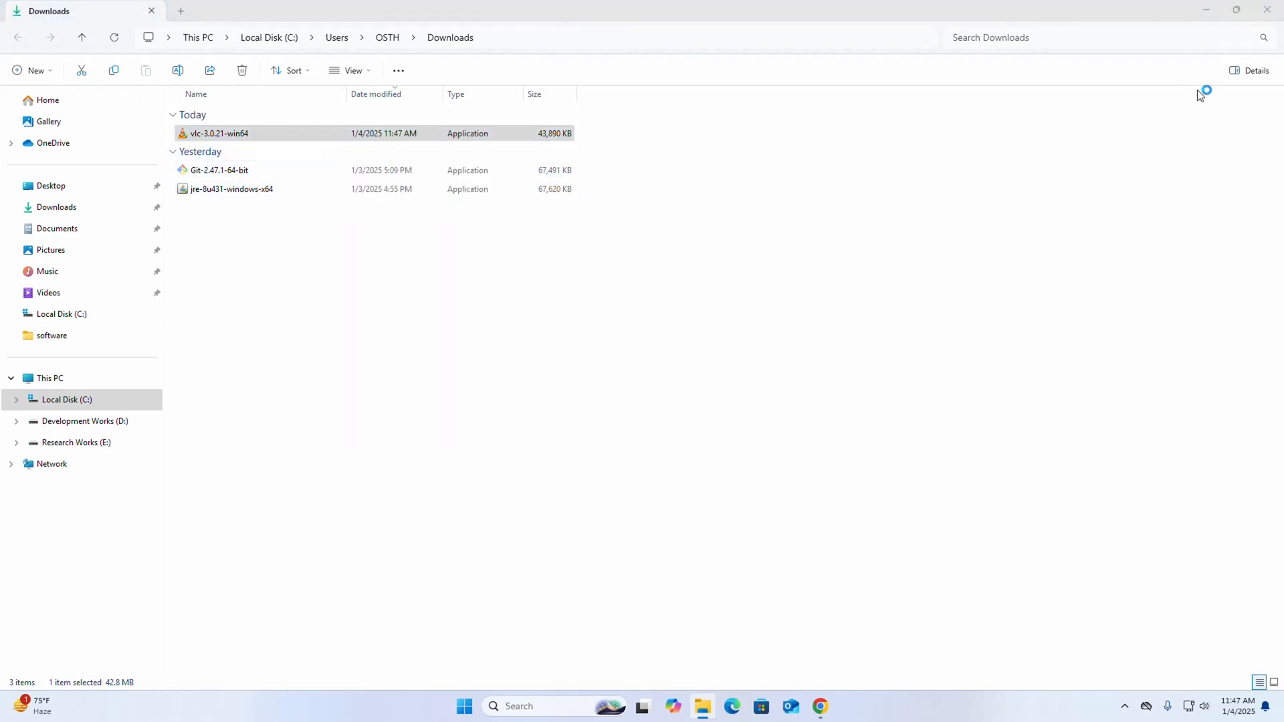
Step: Run vlc-3.0.21-win64 from Downloads and approve the User Account Control prompt
{"action": "double_click", "coordinate": [219, 132]}
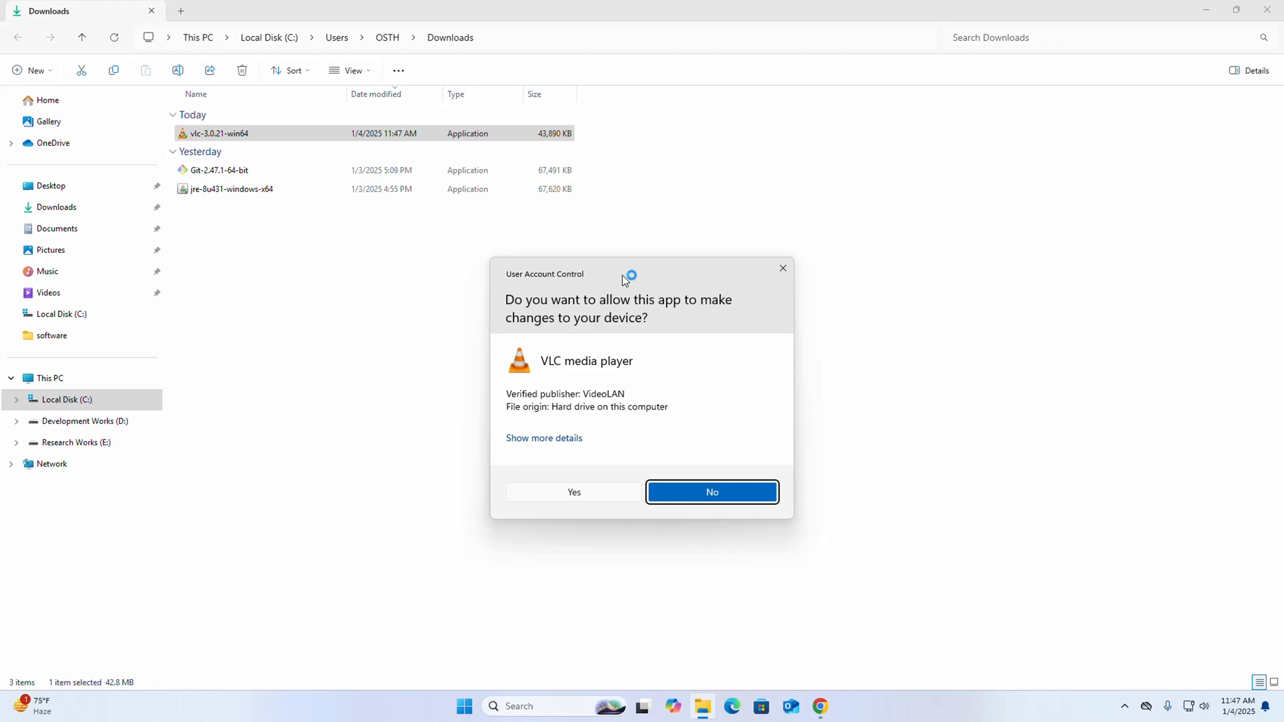
{"action": "left_click", "coordinate": [574, 492]}
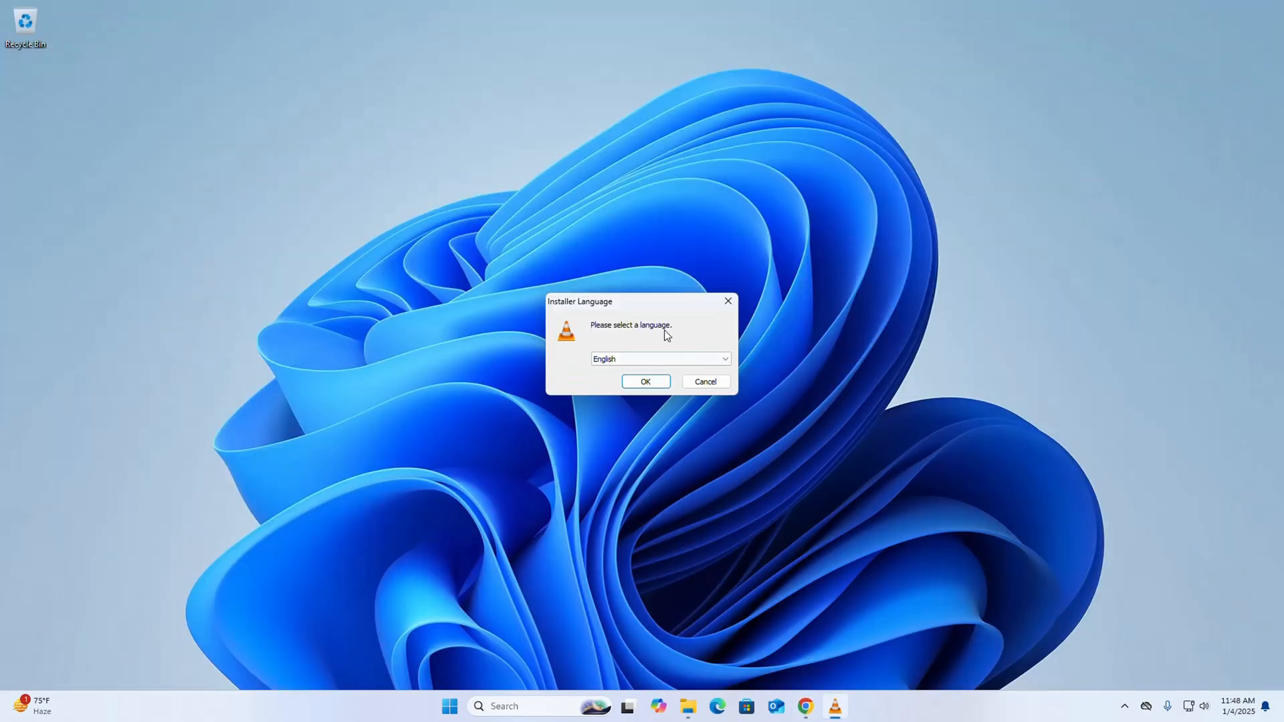
{"action": "mouse_move", "coordinate": [709, 377]}
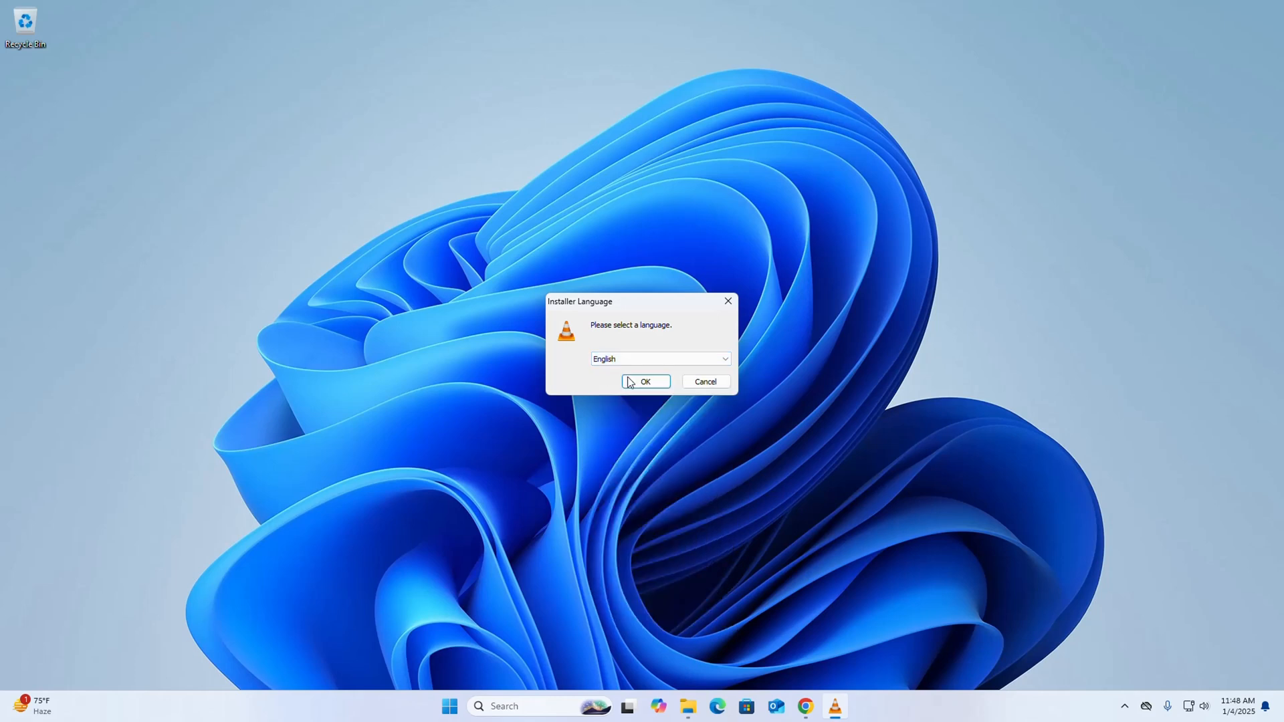
Step: Confirm English as the installer language to reach the setup welcome screen
{"action": "left_click", "coordinate": [644, 381]}
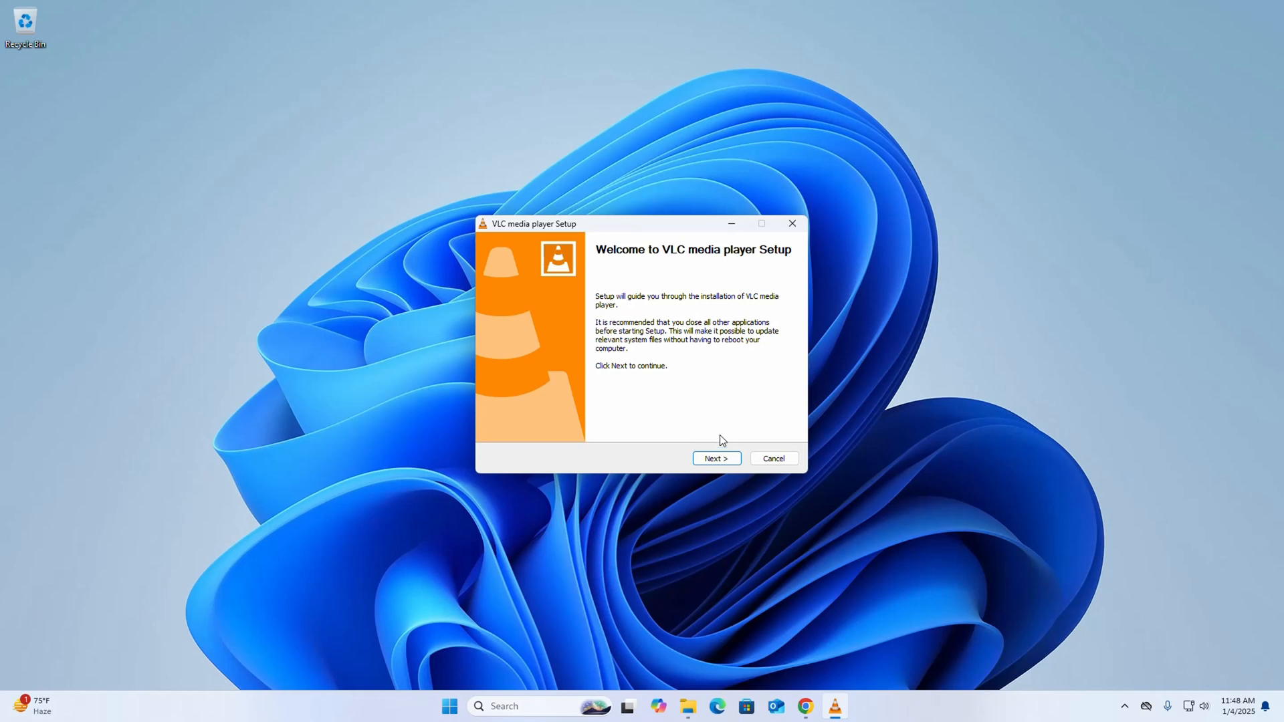
{"action": "mouse_move", "coordinate": [713, 459]}
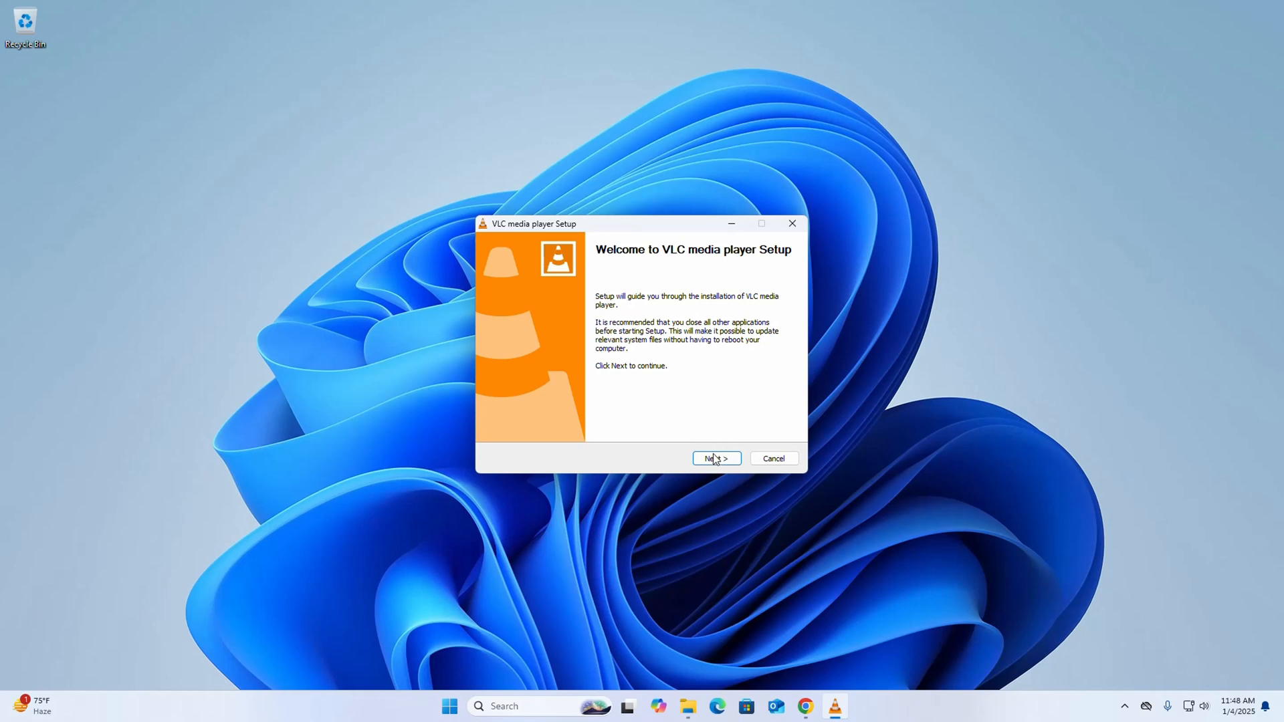
Step: Continue to the License Agreement and scroll the GNU GPL text to its end
{"action": "left_click", "coordinate": [714, 457]}
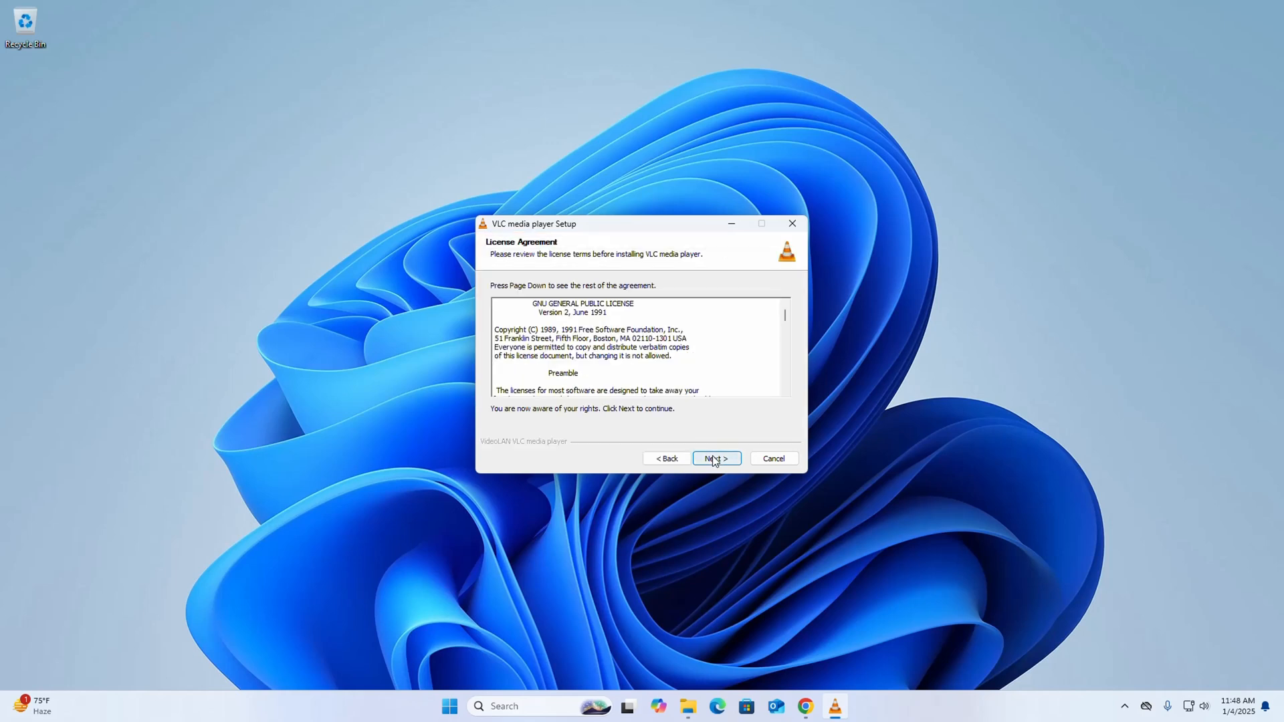
{"action": "mouse_move", "coordinate": [625, 191]}
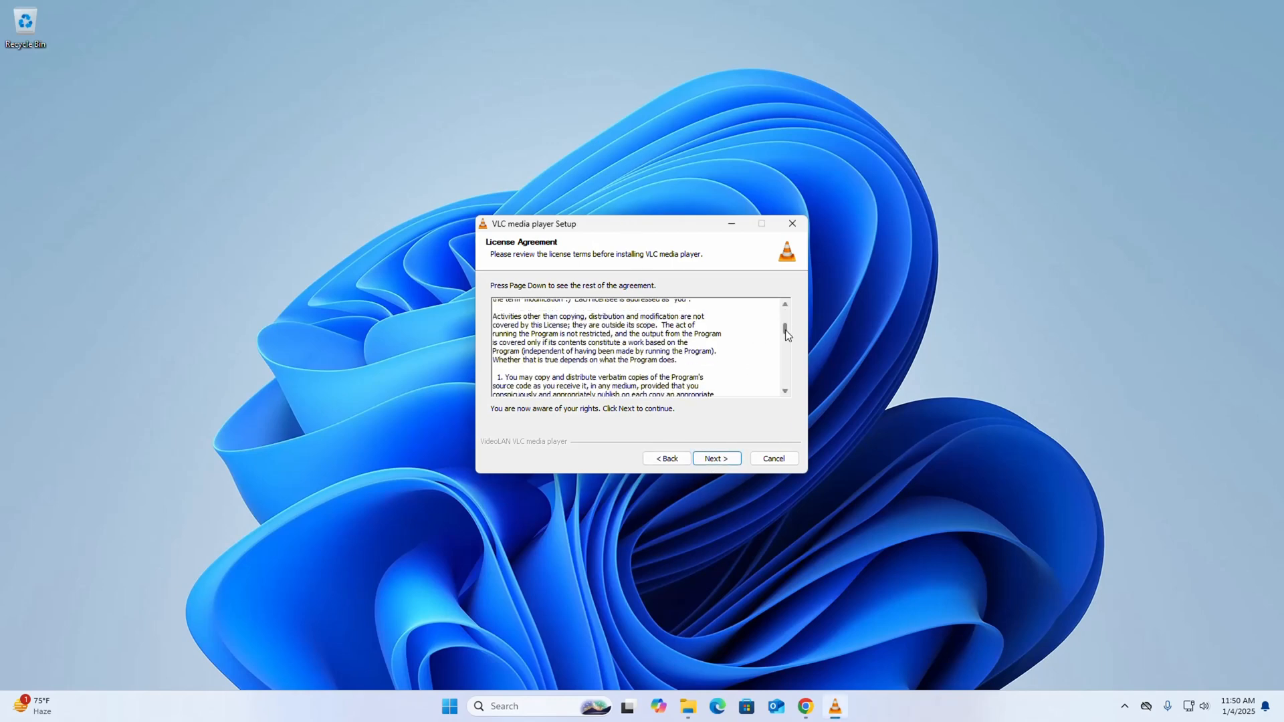
{"action": "scroll", "scroll_direction": "down", "scroll_amount": 3}
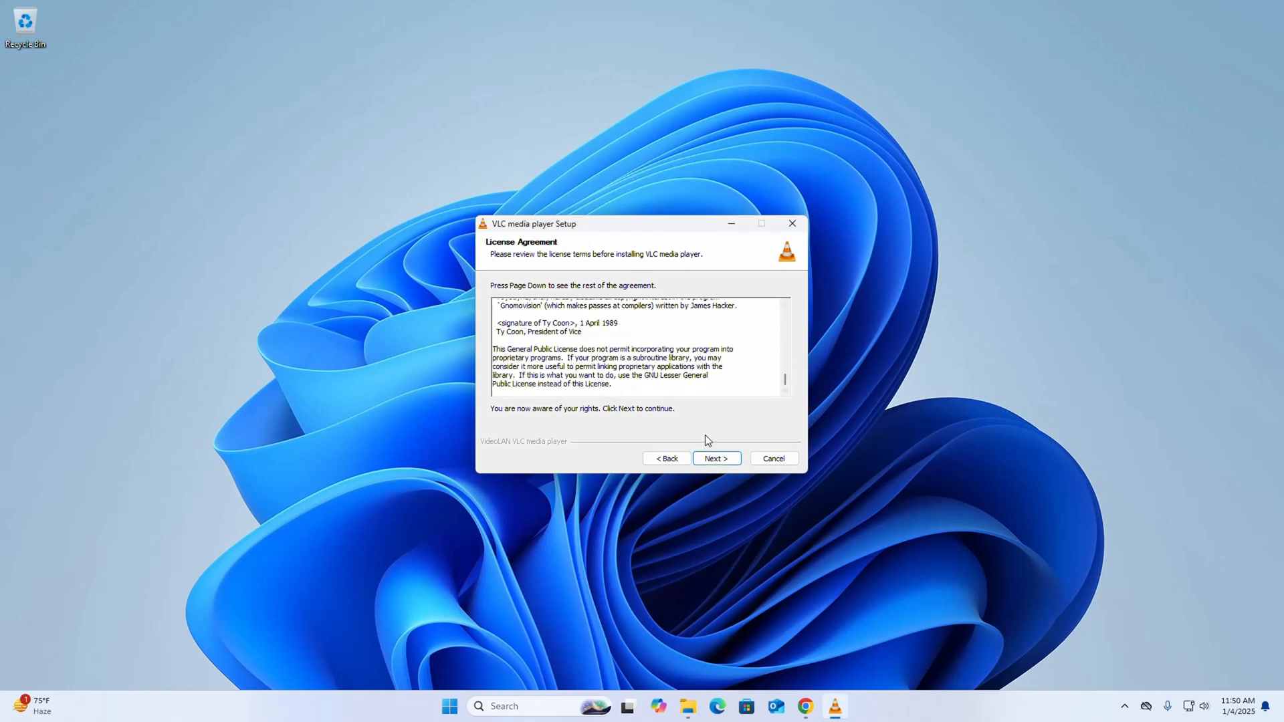
Step: Accept the license and keep the default components, including the desktop shortcut
{"action": "left_click", "coordinate": [714, 458]}
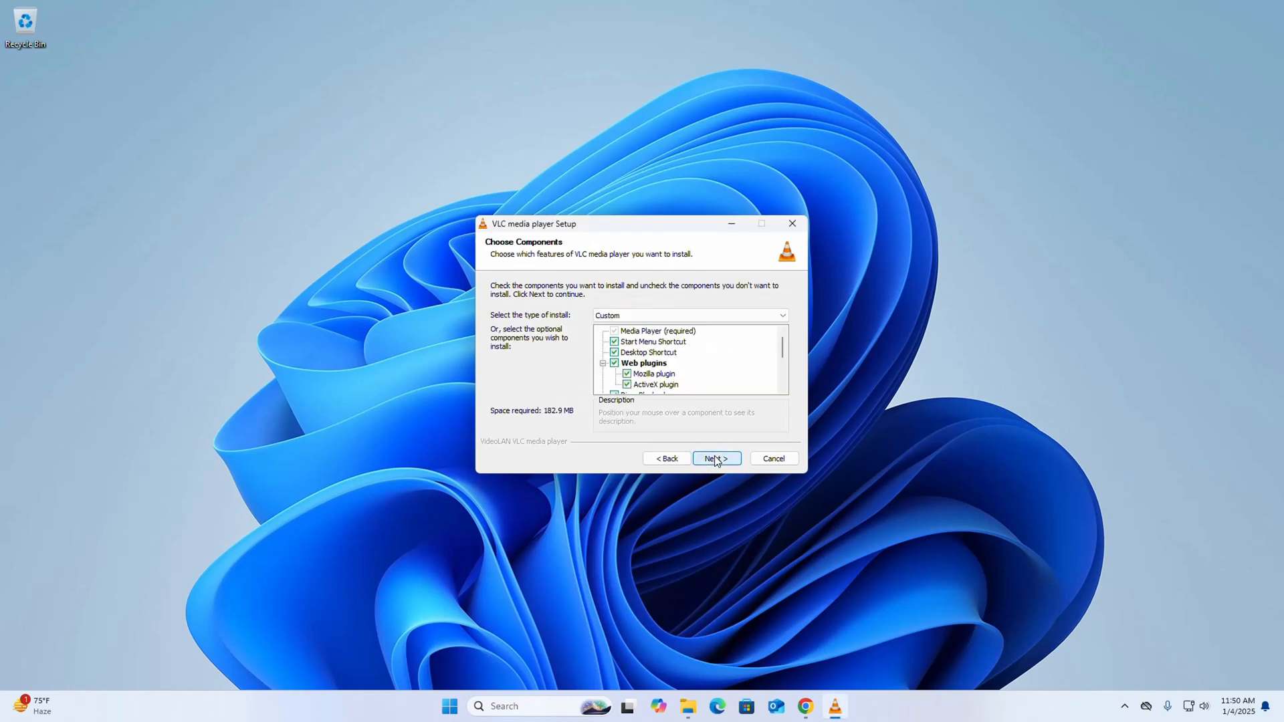
{"action": "mouse_move", "coordinate": [702, 422]}
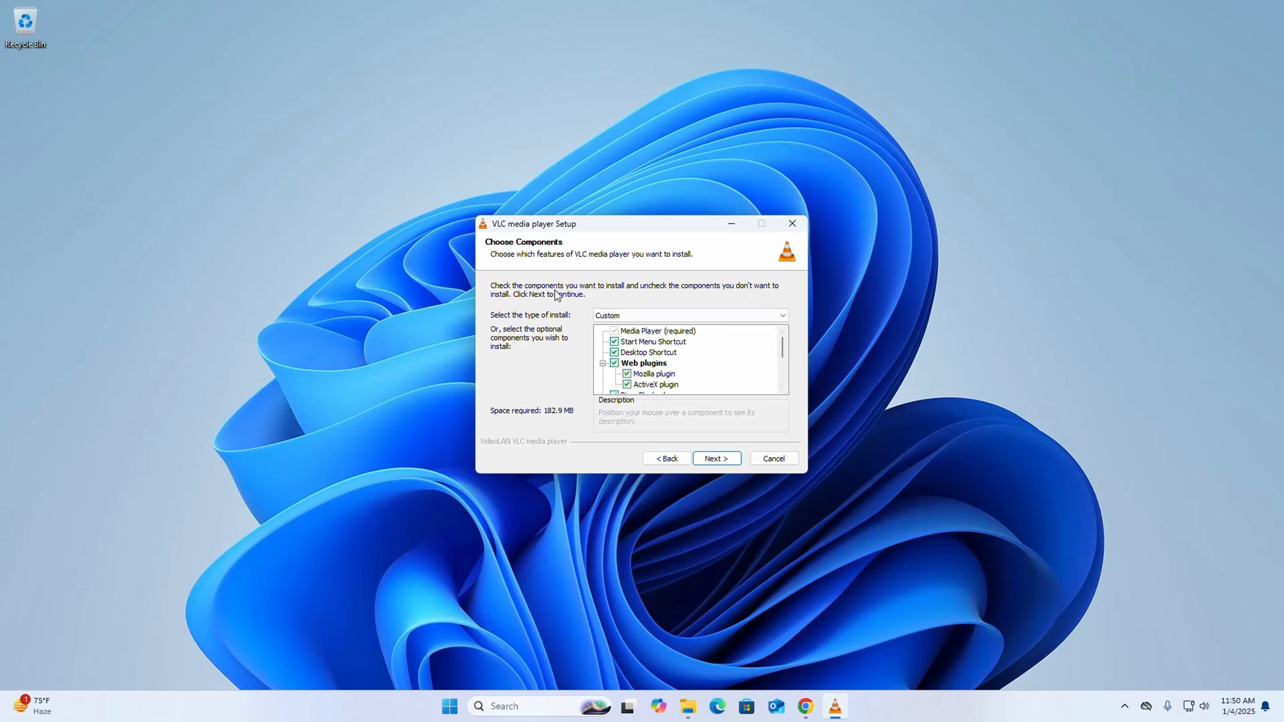
{"action": "mouse_move", "coordinate": [730, 293]}
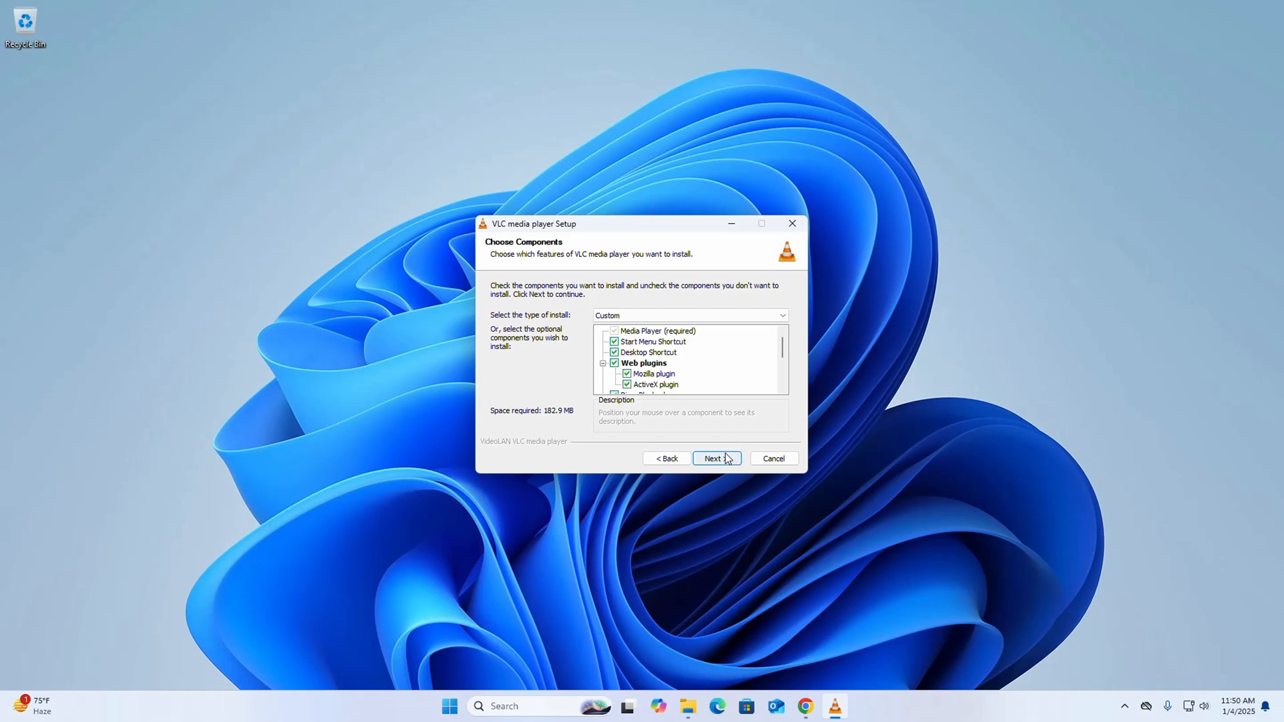
{"action": "left_click", "coordinate": [714, 457]}
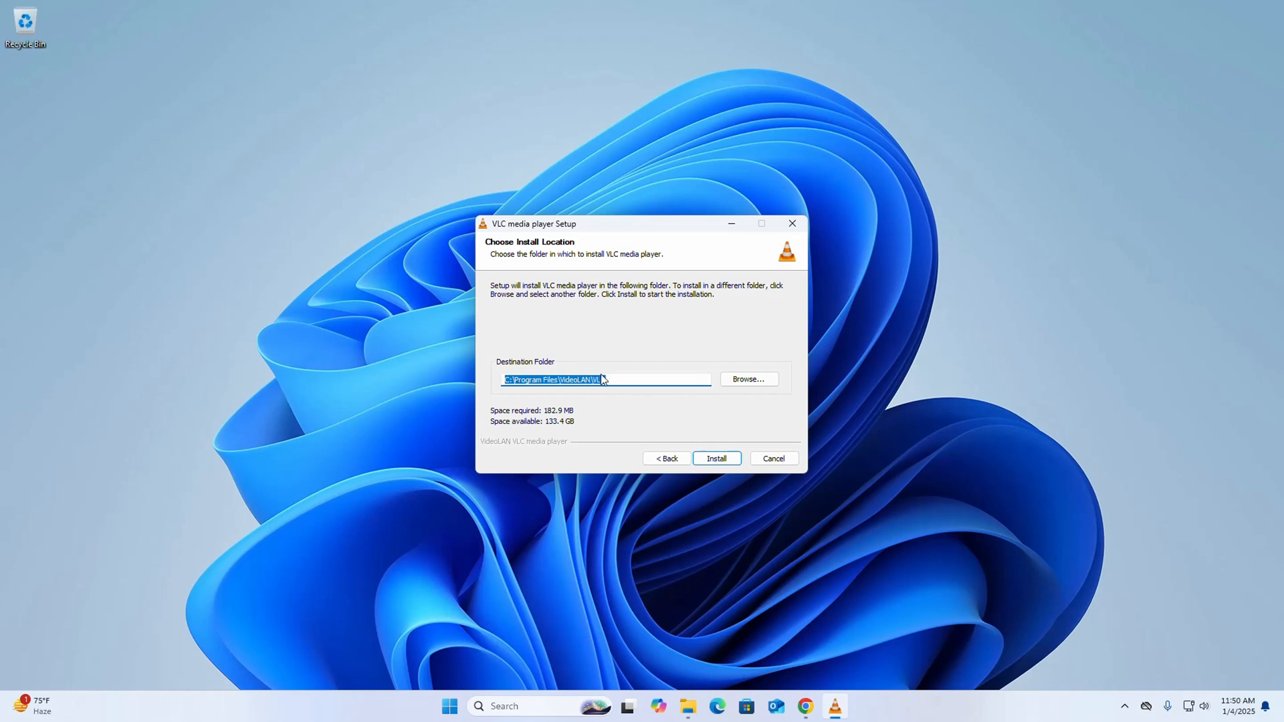
{"action": "mouse_move", "coordinate": [652, 393]}
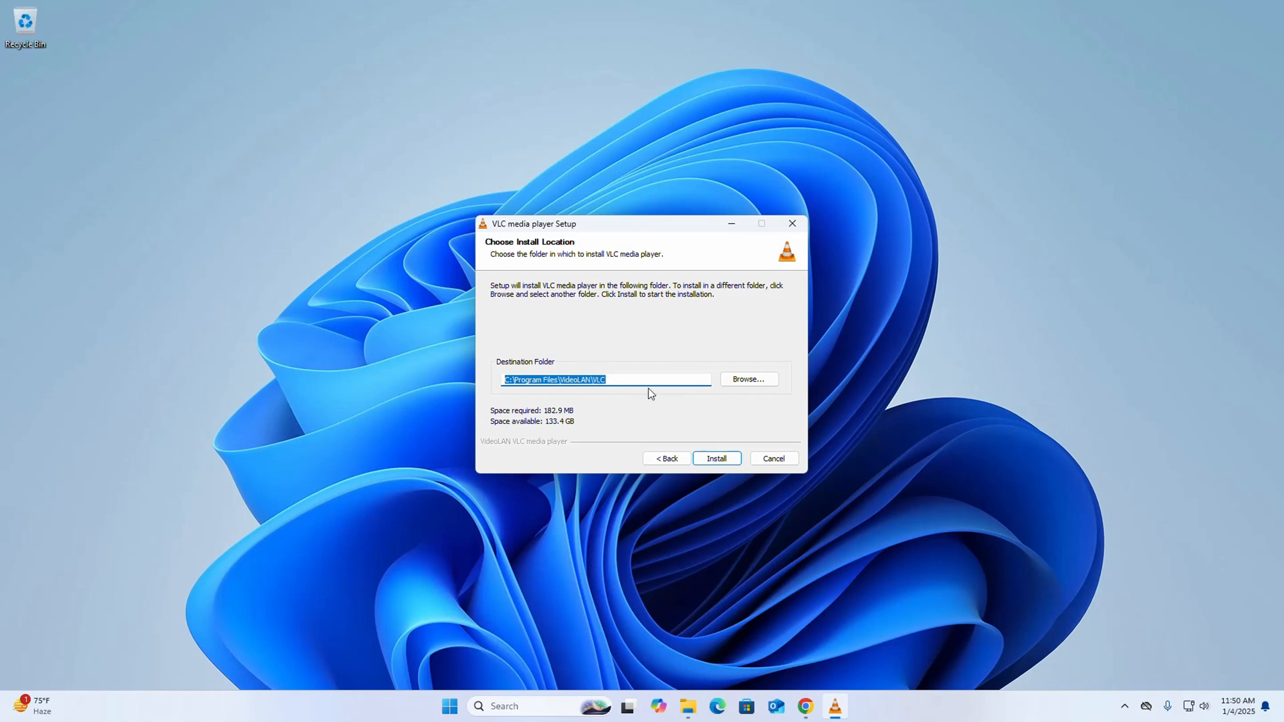
{"action": "mouse_move", "coordinate": [750, 396]}
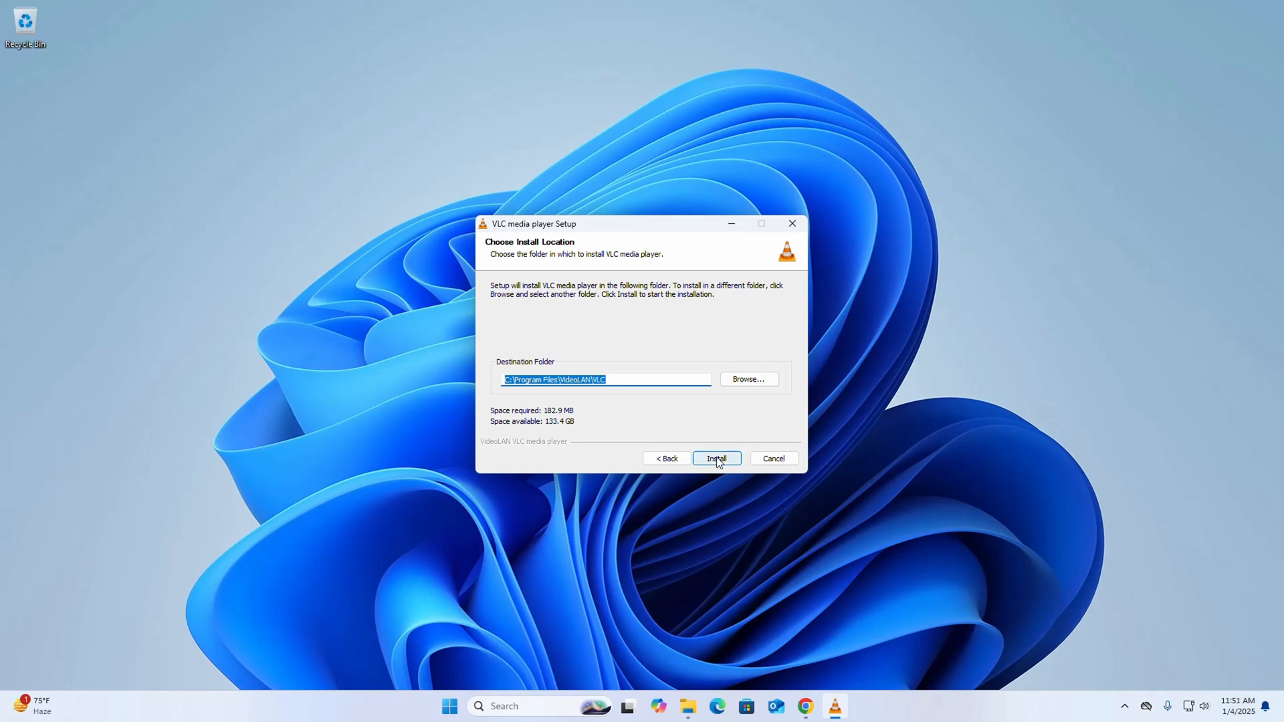
Step: Install VLC into C:\Program Files\VideoLAN\VLC
{"action": "left_click", "coordinate": [714, 457]}
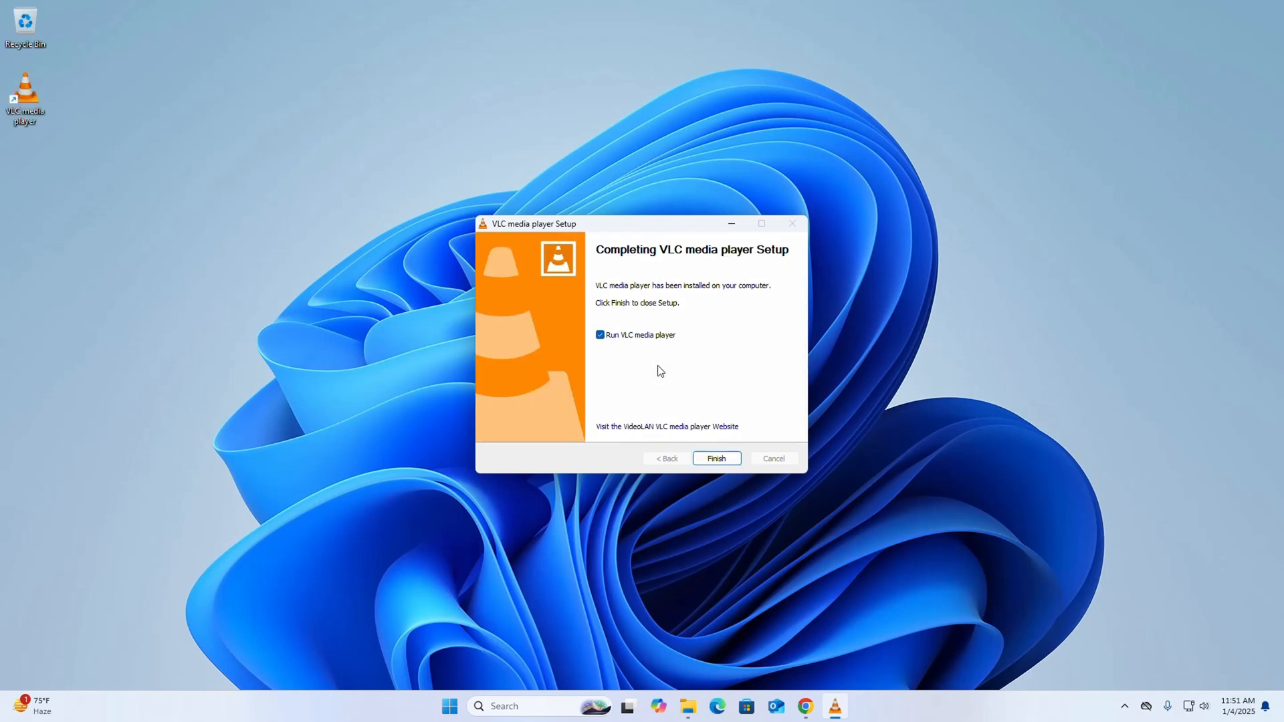
{"action": "mouse_move", "coordinate": [686, 347]}
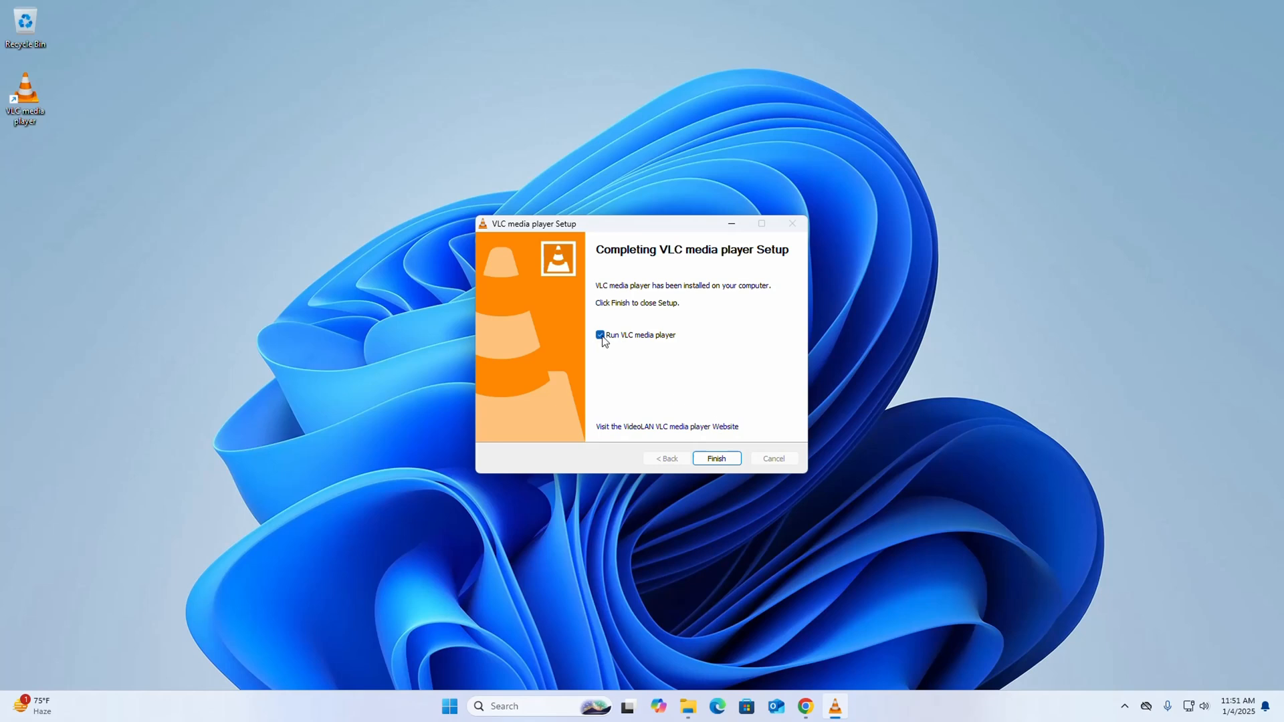
Step: Untick 'Run VLC media player' and finish the setup
{"action": "left_click", "coordinate": [600, 334]}
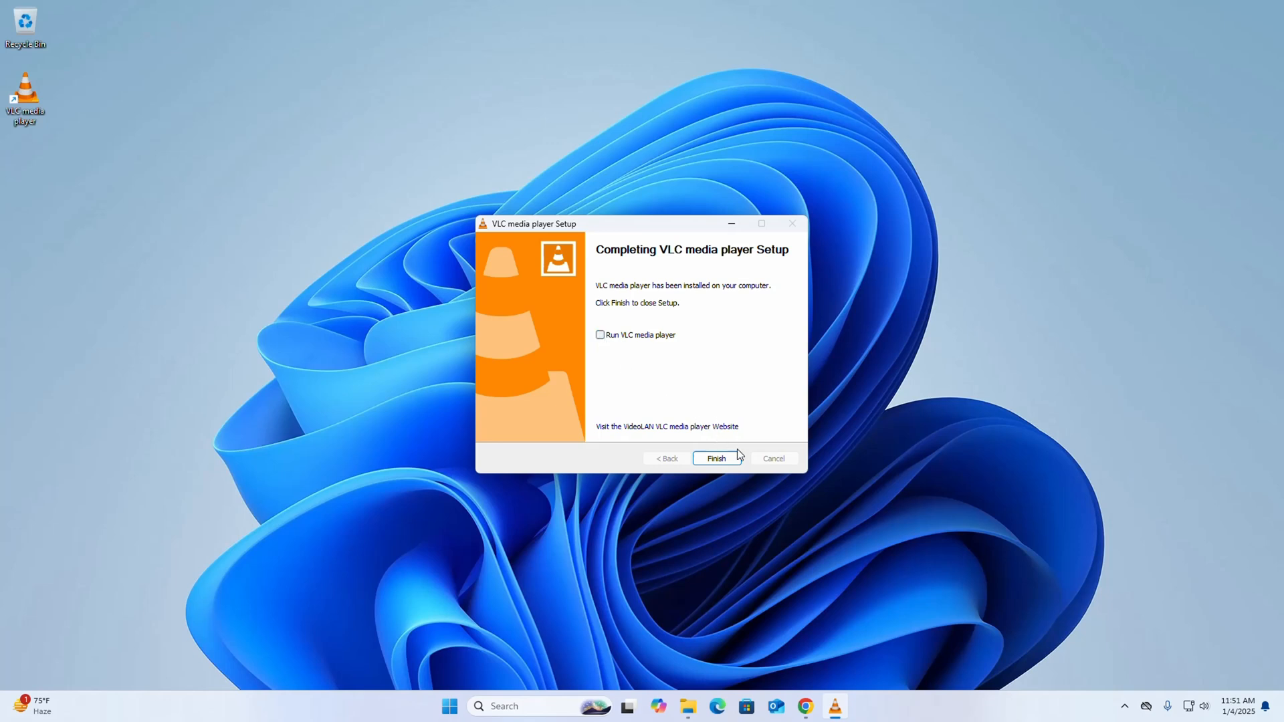
{"action": "left_click", "coordinate": [714, 458]}
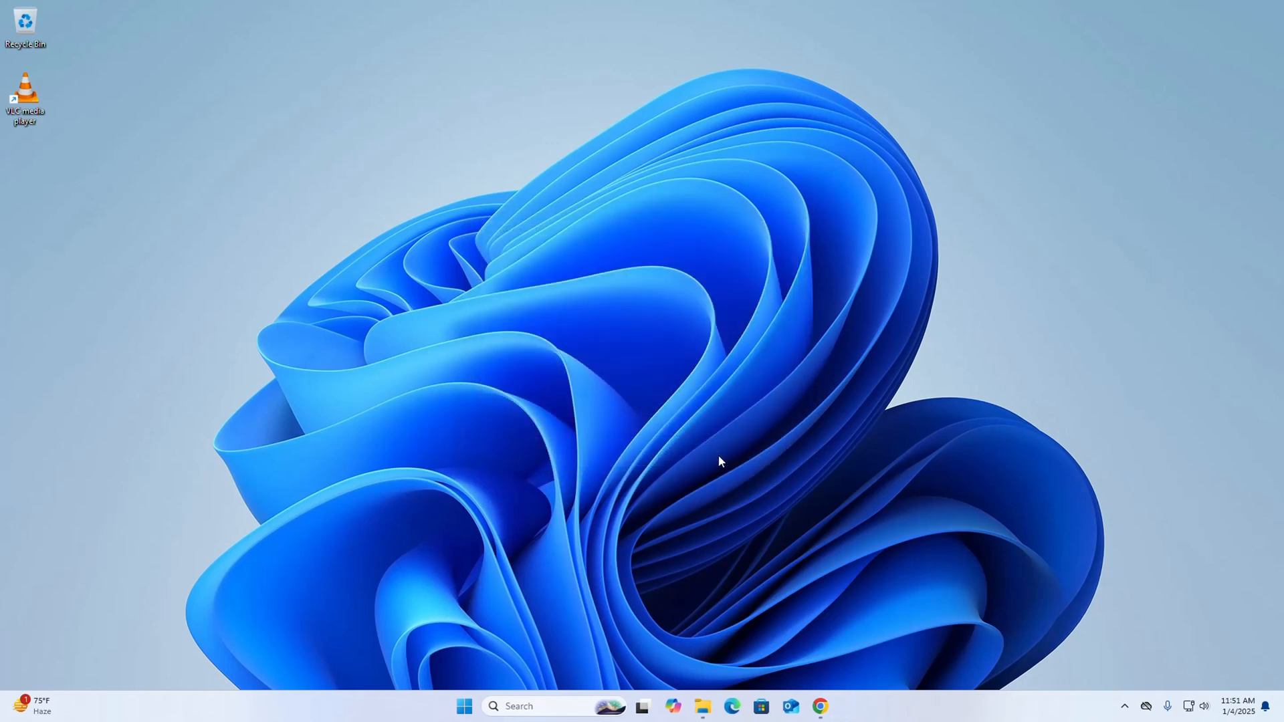
Step: Launch VLC from its desktop shortcut with metadata network access turned off
{"action": "double_click", "coordinate": [25, 90]}
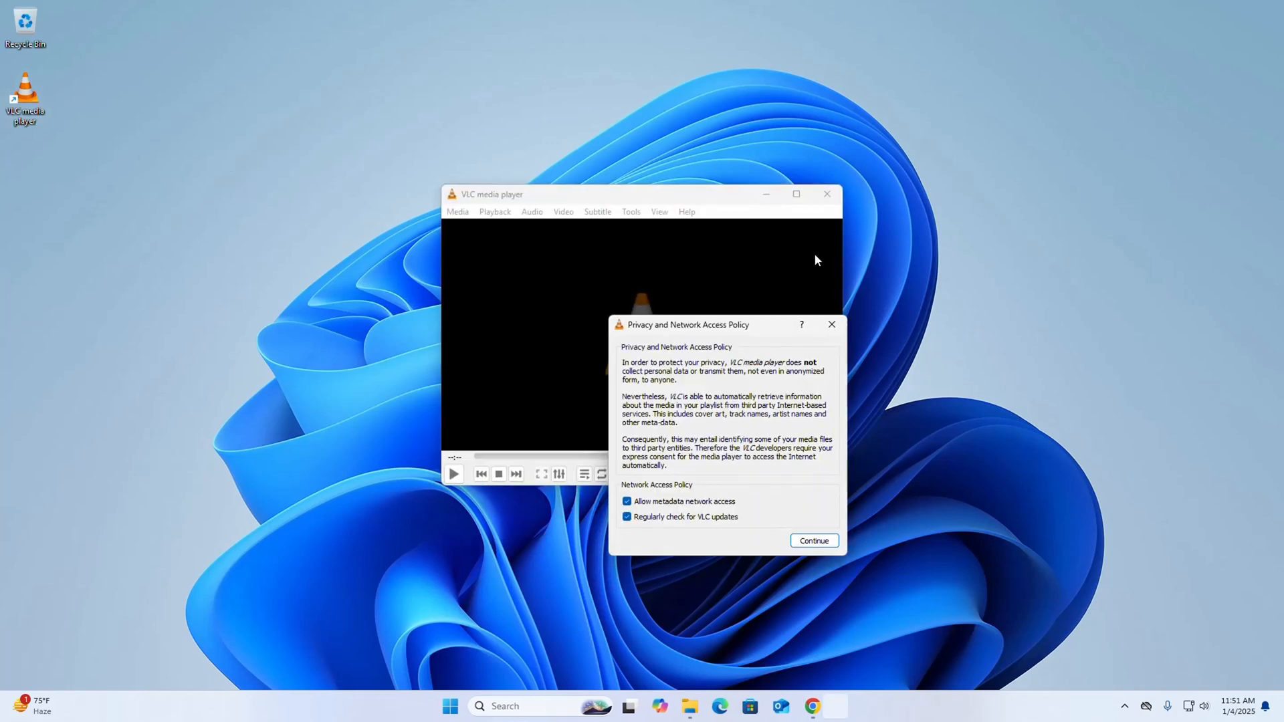
{"action": "left_click", "coordinate": [627, 502]}
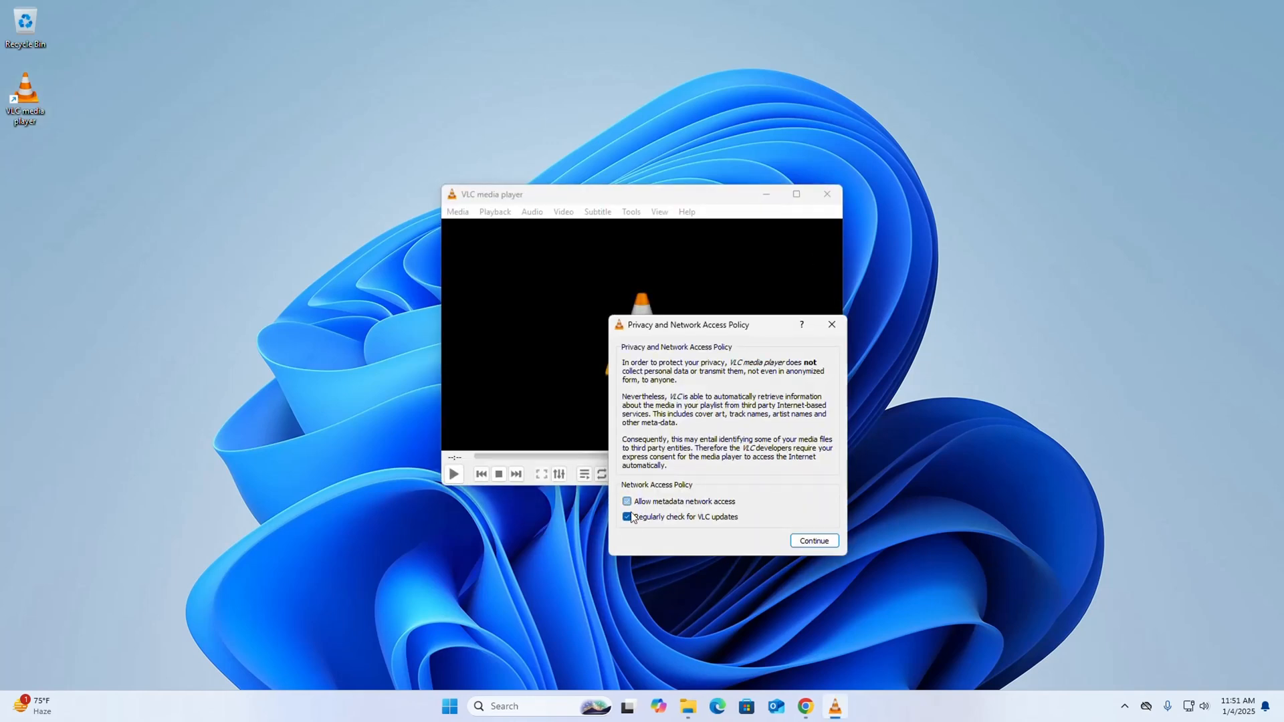
{"action": "left_click", "coordinate": [812, 540]}
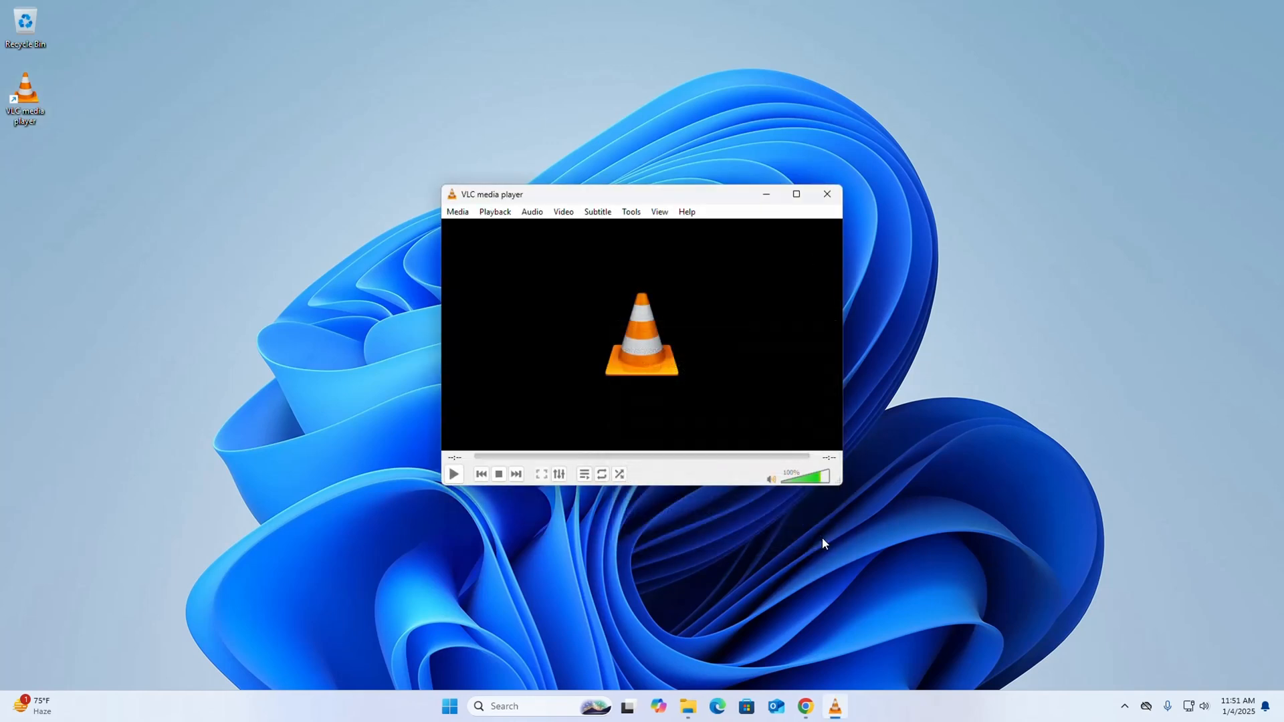
{"action": "mouse_move", "coordinate": [776, 348]}
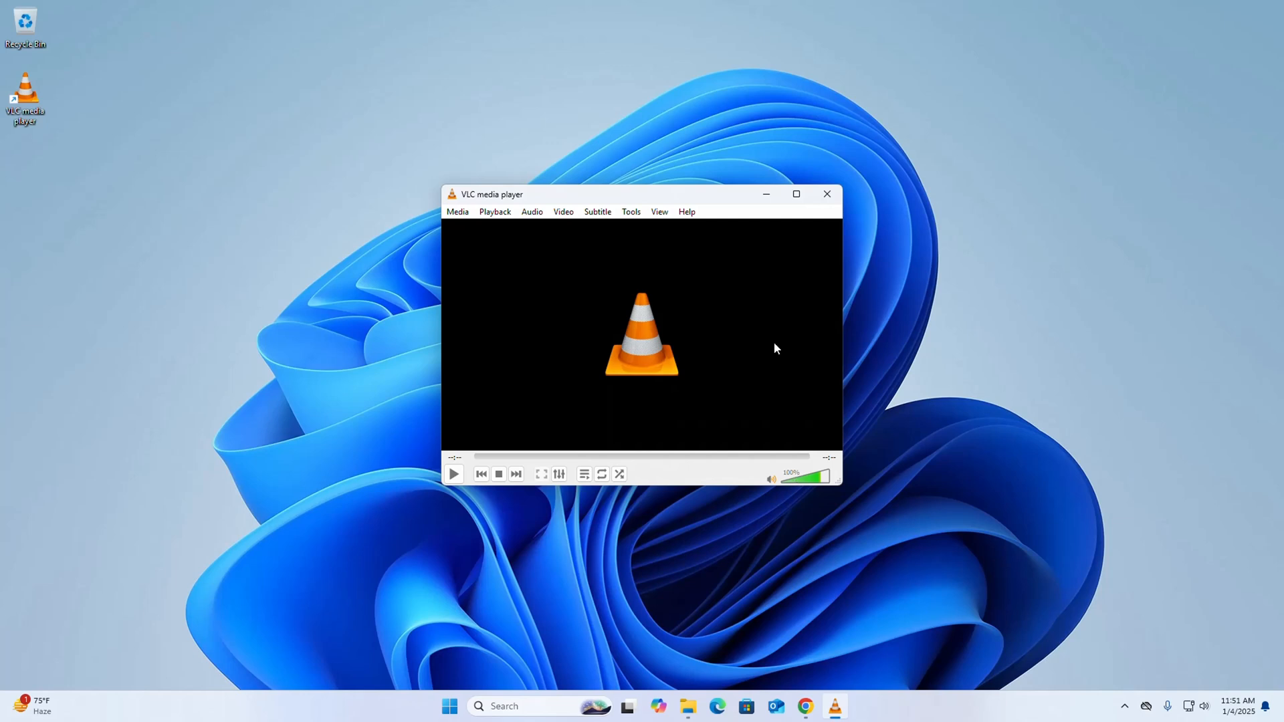
{"action": "mouse_move", "coordinate": [924, 334]}
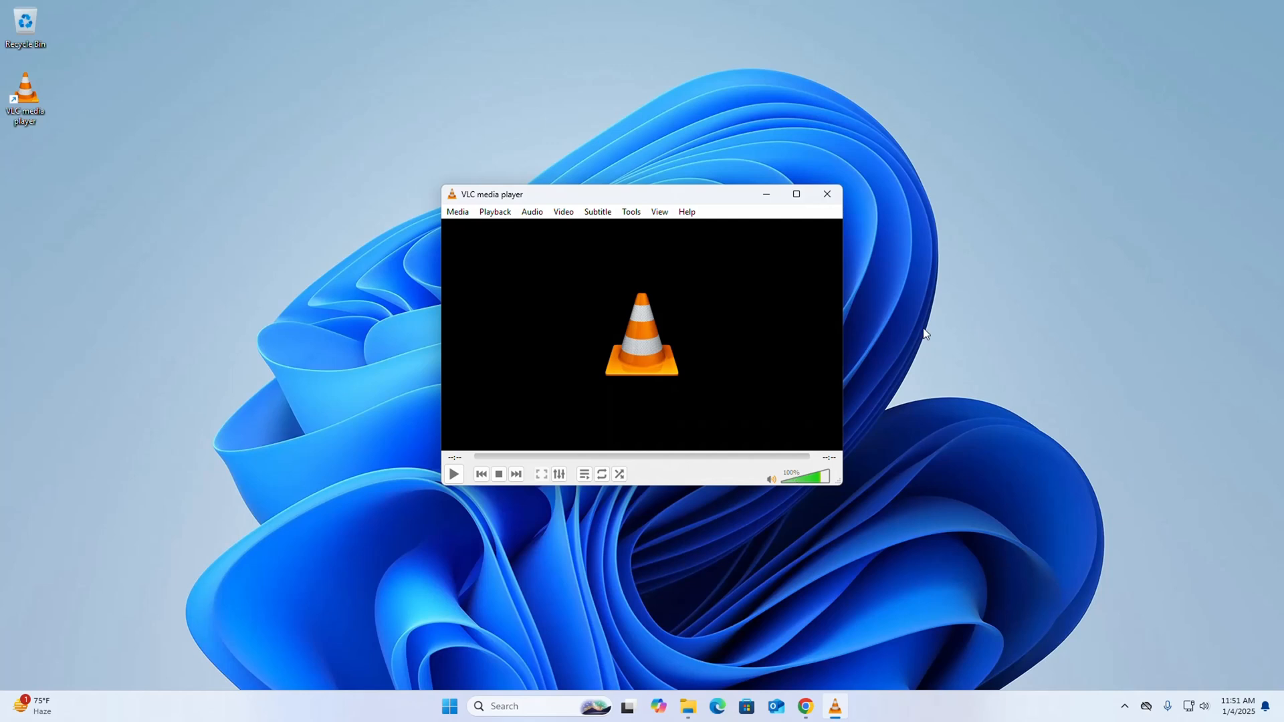